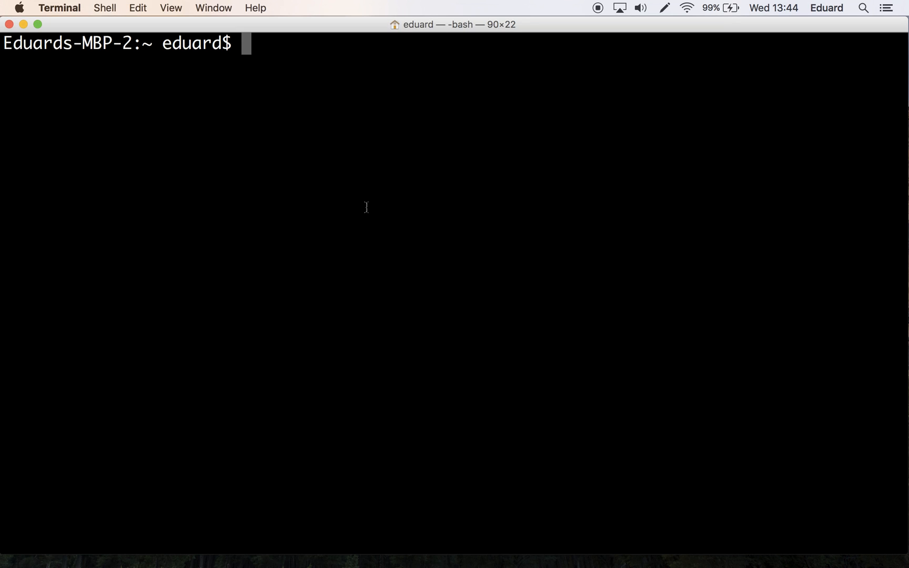
Run 'dig google.com' to show the full DNS response with A record 216.58.201.46
text(dig ()
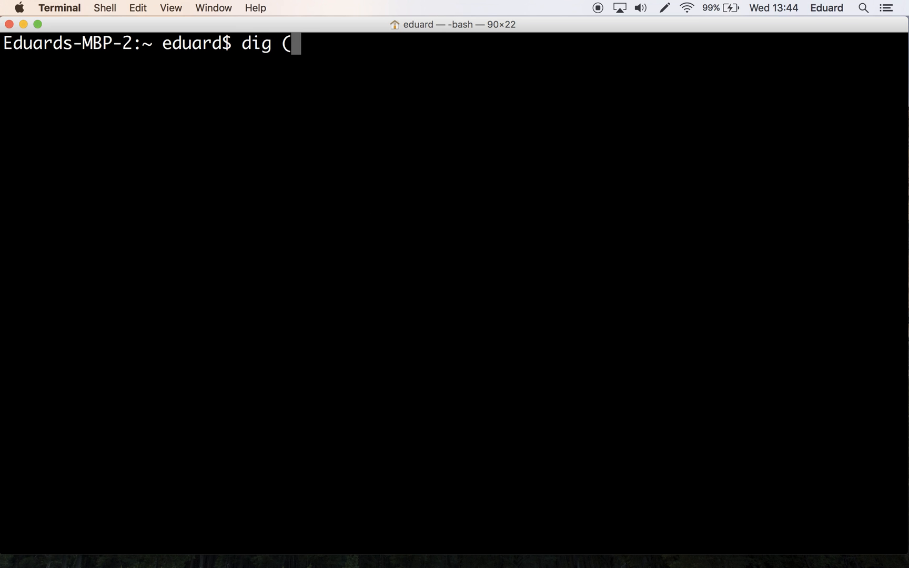
text(domain in))
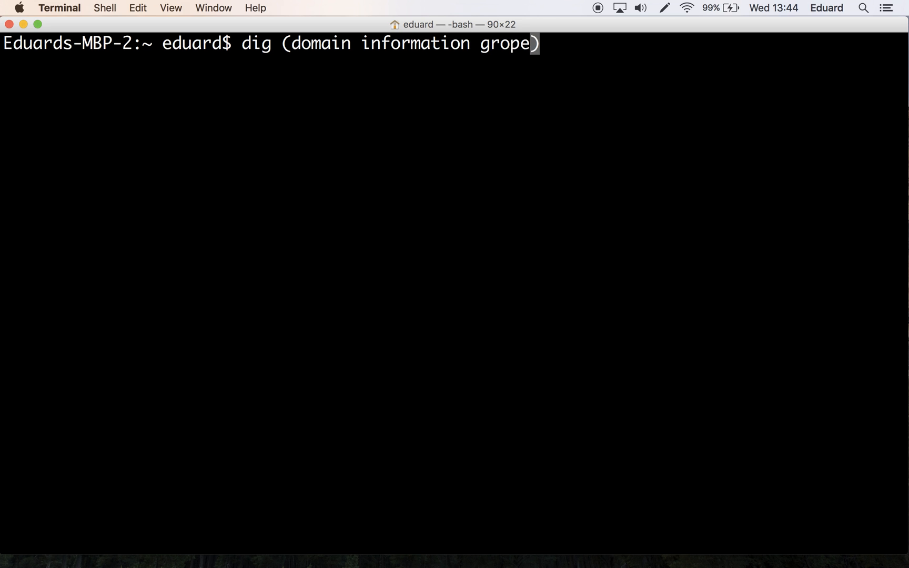
text(r)
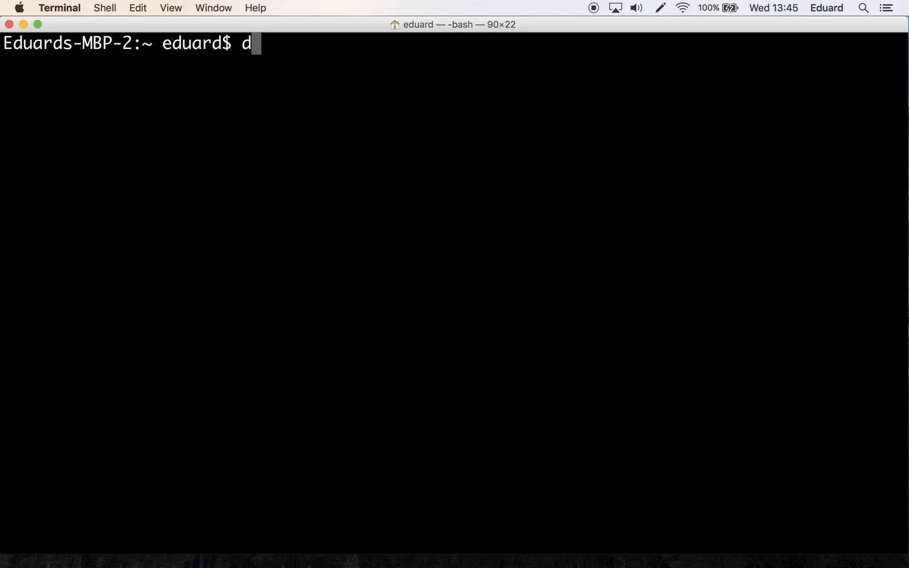
text(ig google.com)
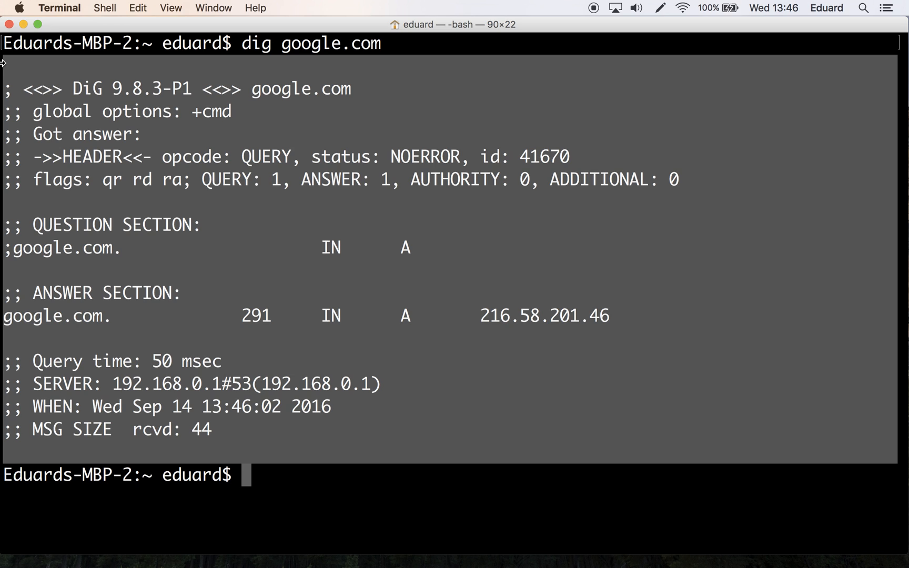
mouse_move(183, 167)
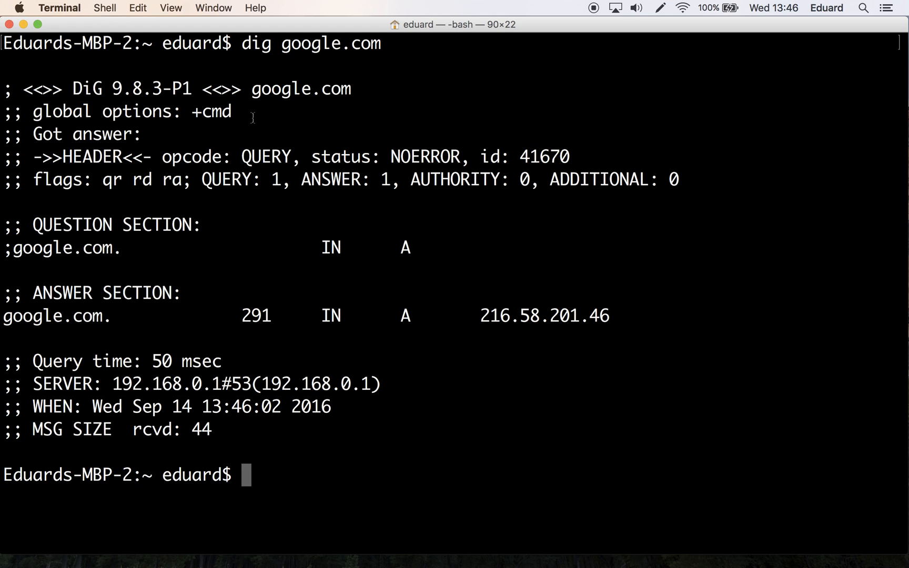
drag(6, 88, 232, 112)
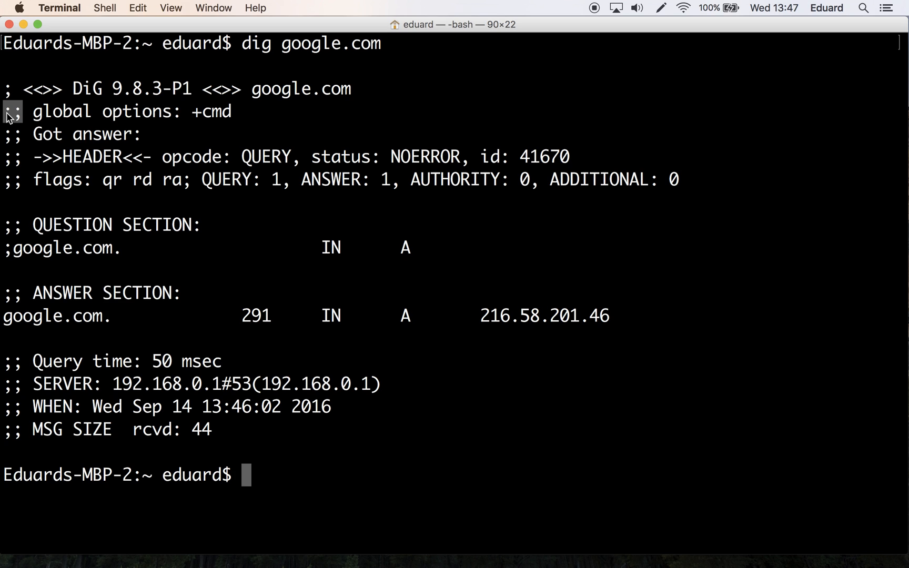
mouse_move(357, 204)
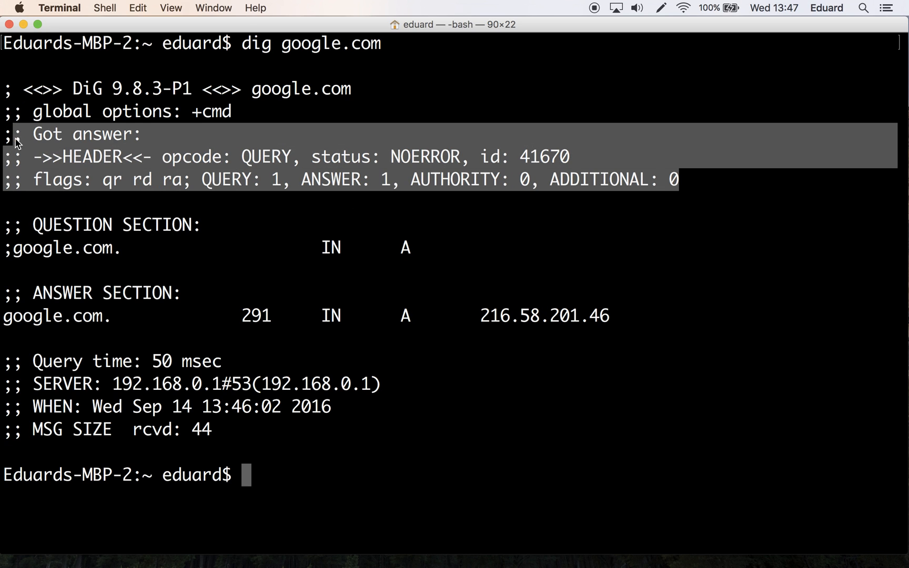
mouse_move(7, 142)
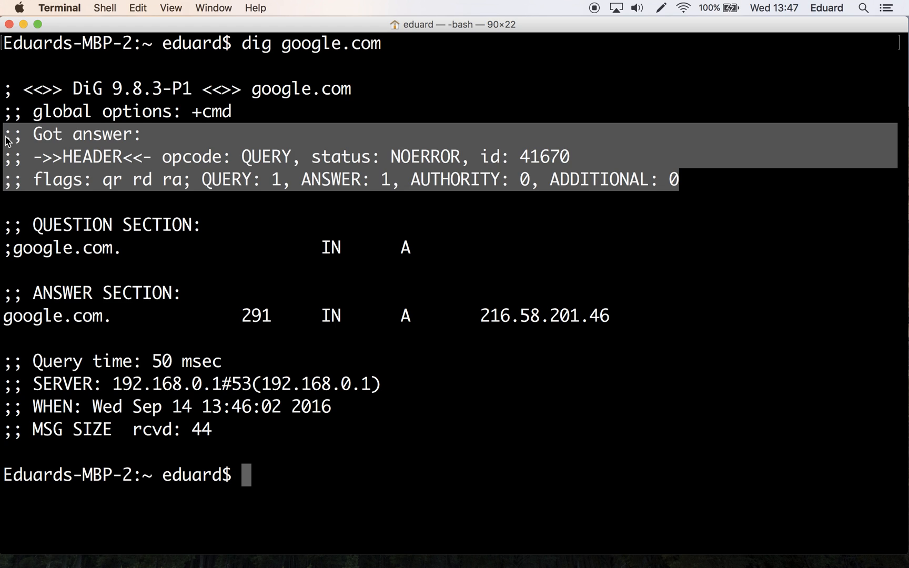
mouse_move(177, 295)
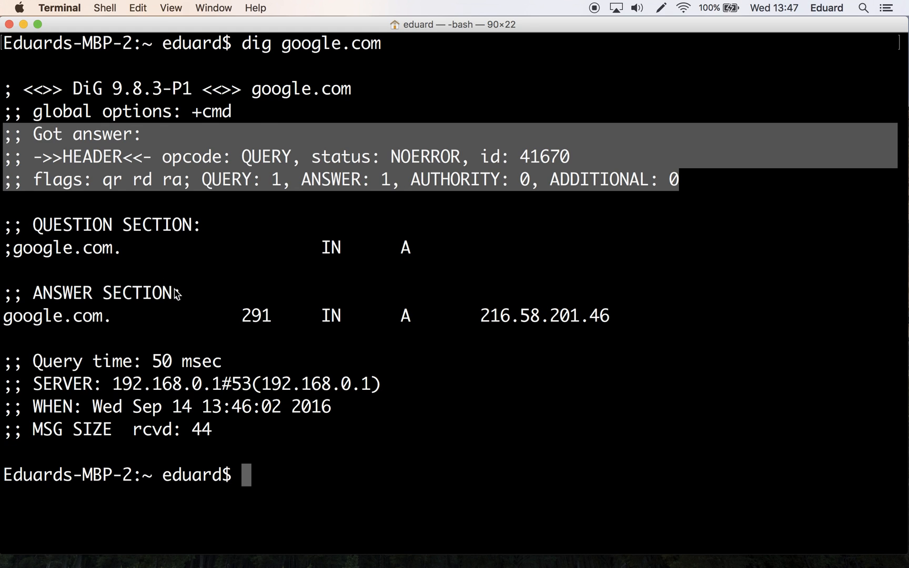
text(dig)
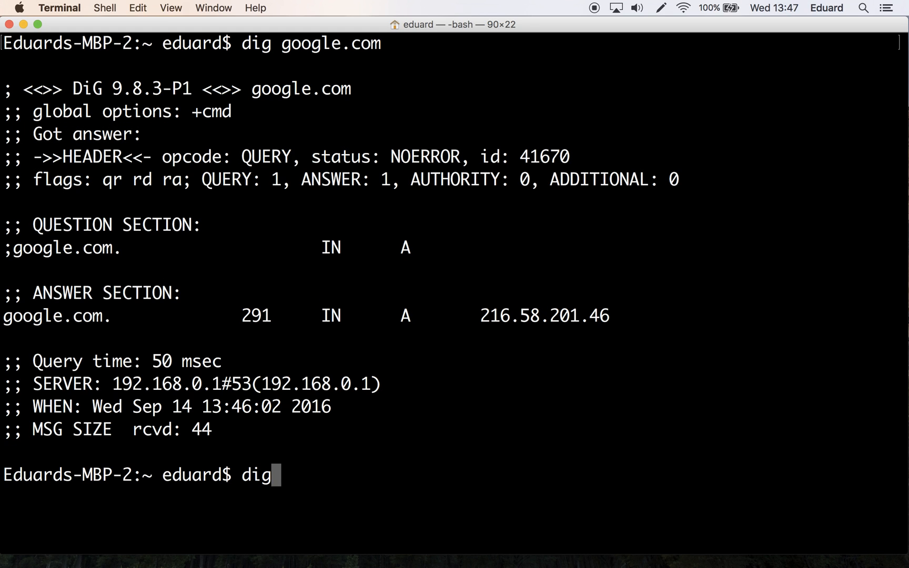
text(+n)
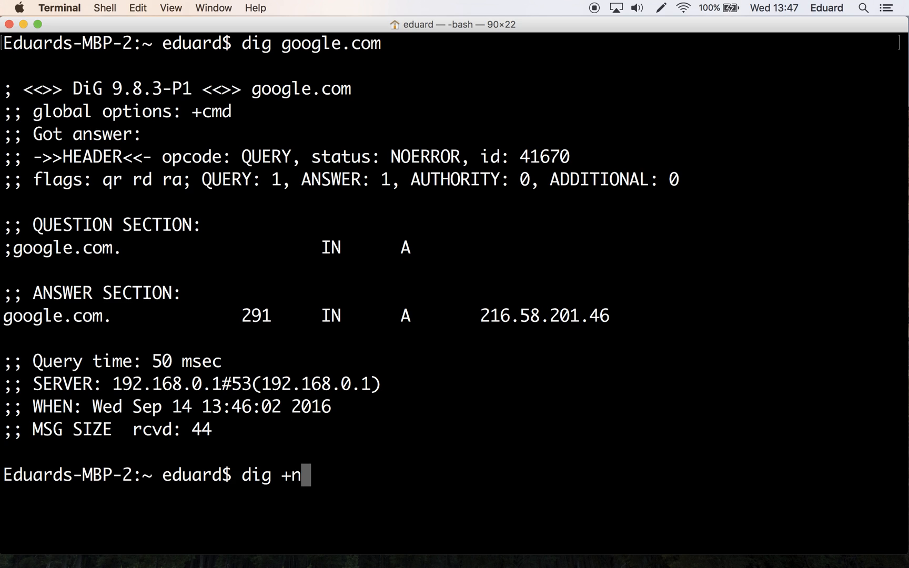
text(ocomments g)
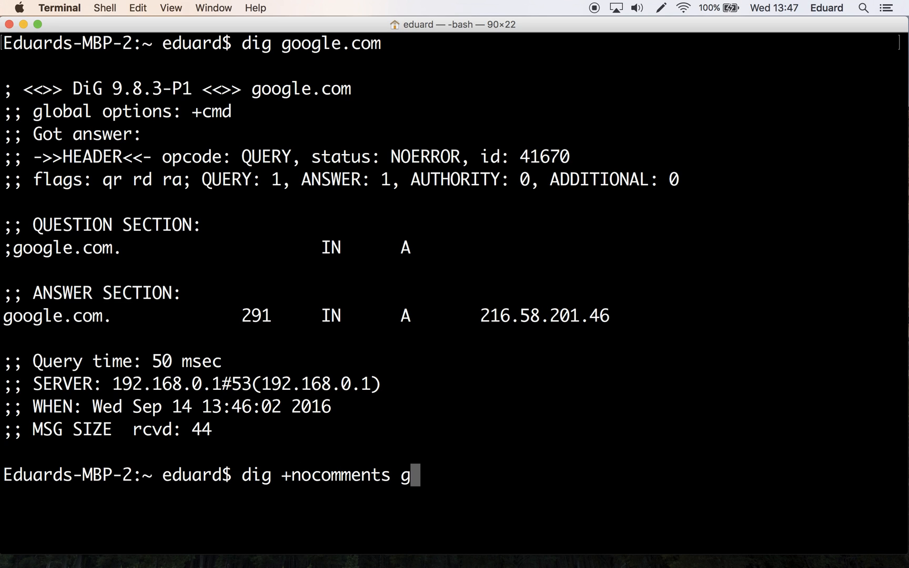
text(oogle.com)
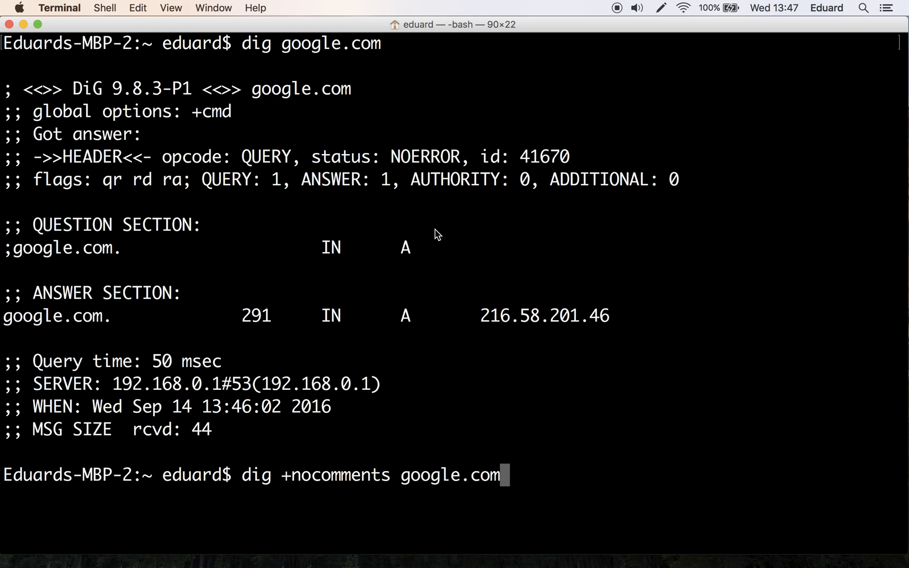
drag(35, 156, 678, 179)
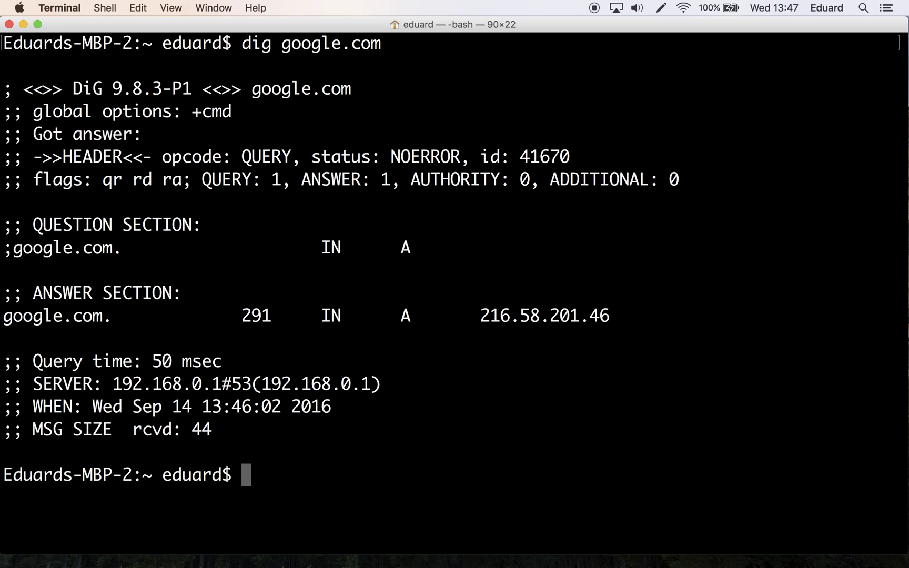
double_click(61, 248)
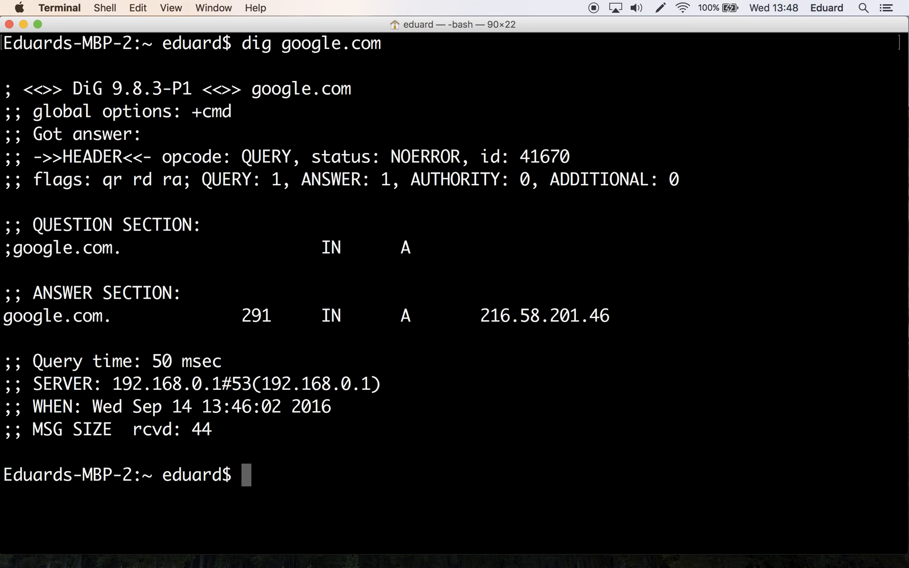
Recall 'dig google.com' and insert the +noquestion option before the domain
text(dig google.com)
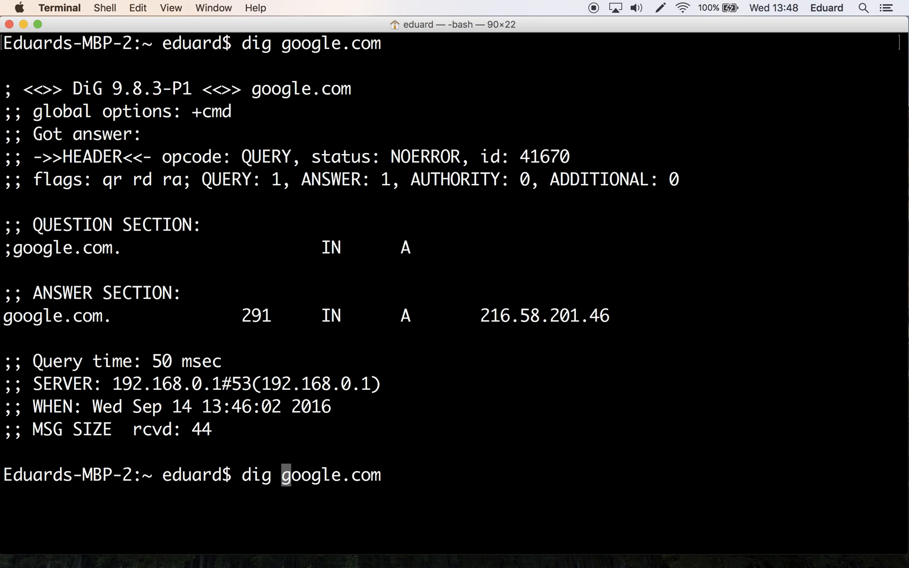
text(+)
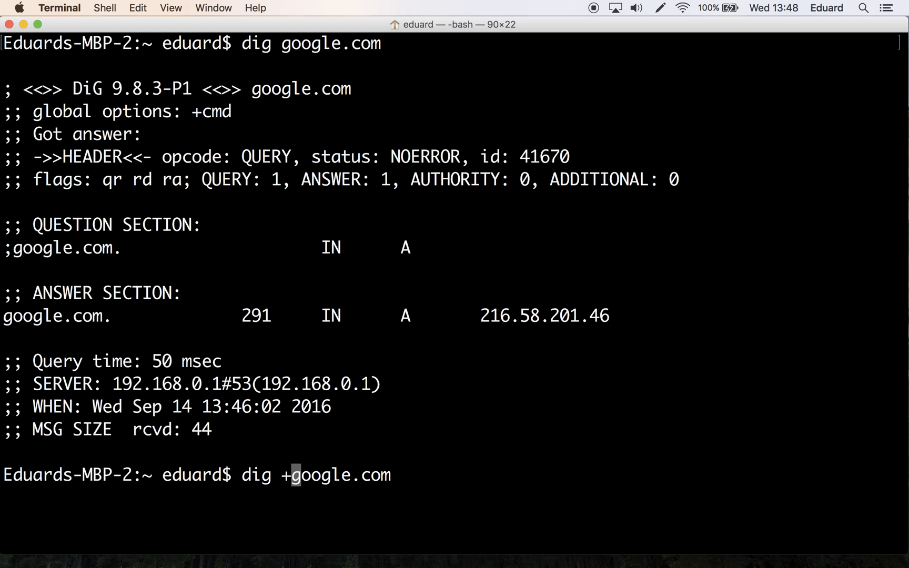
text(noquestion)
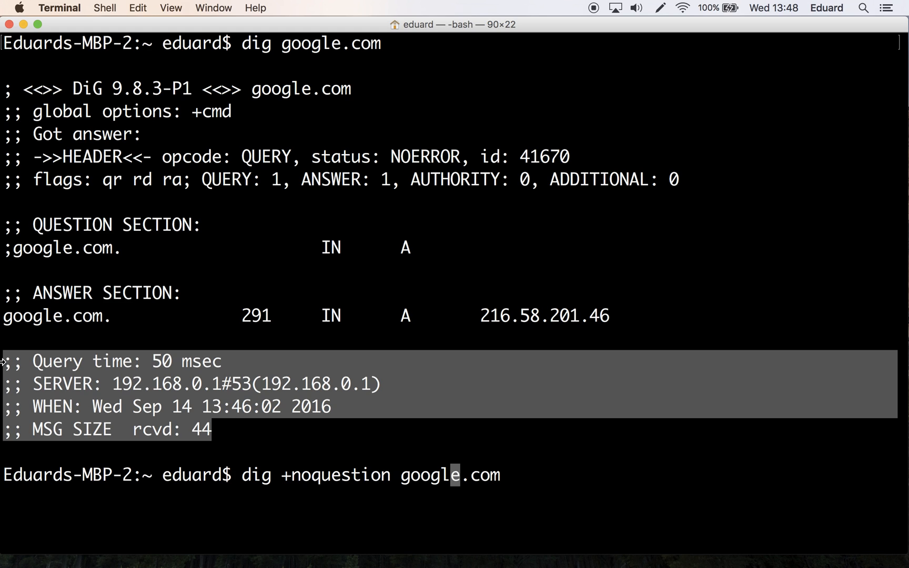
mouse_move(586, 338)
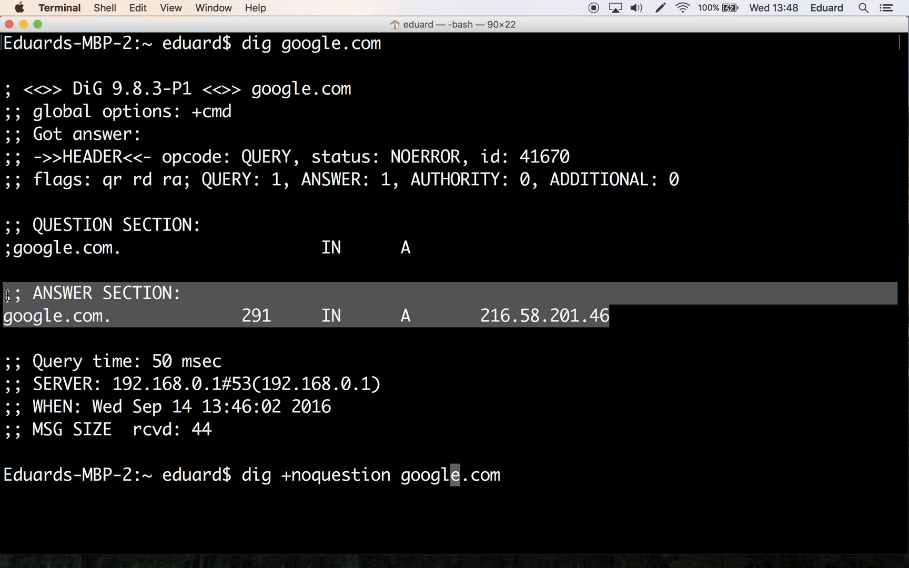
mouse_move(273, 361)
text(anw)
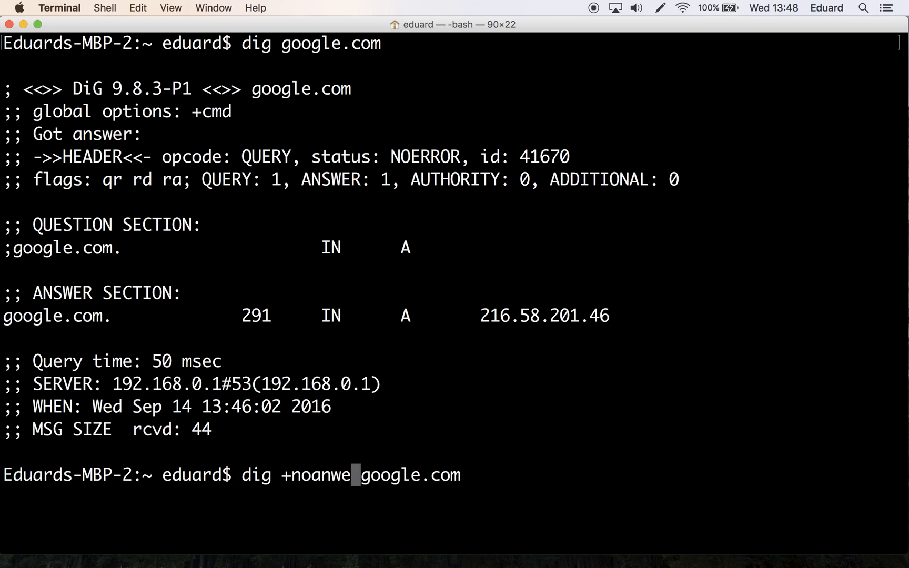
Edit the pending dig command's option, leaving a bare '+no' before google.com
text(r)
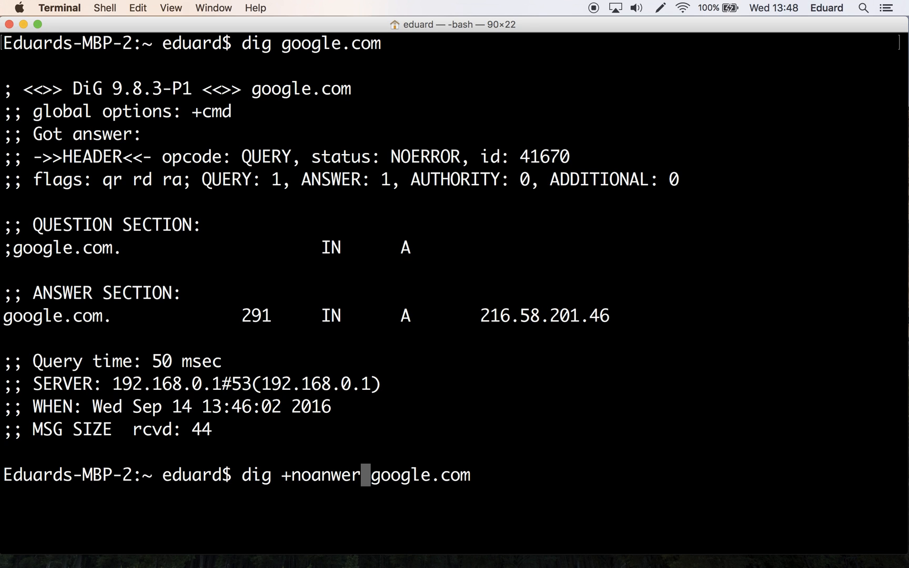
drag(12, 361, 215, 430)
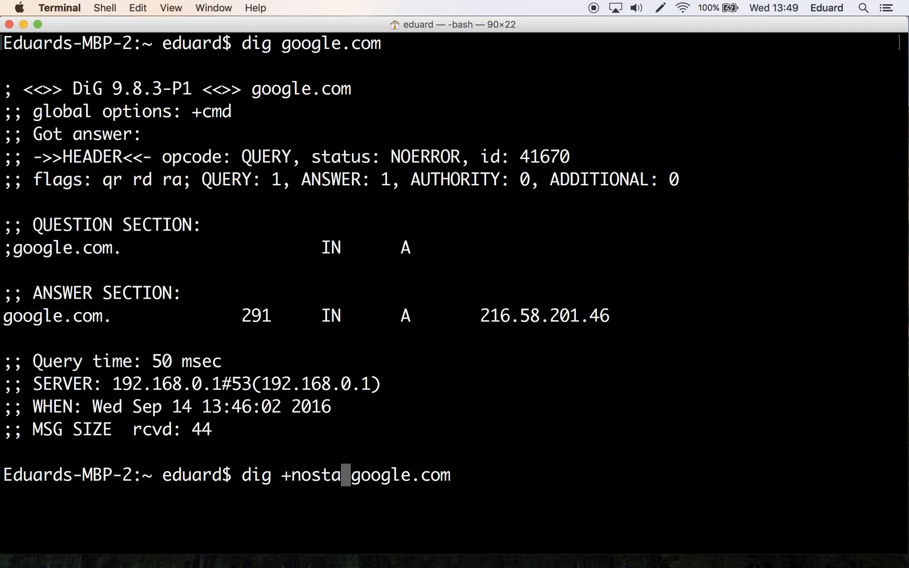
text(ts)
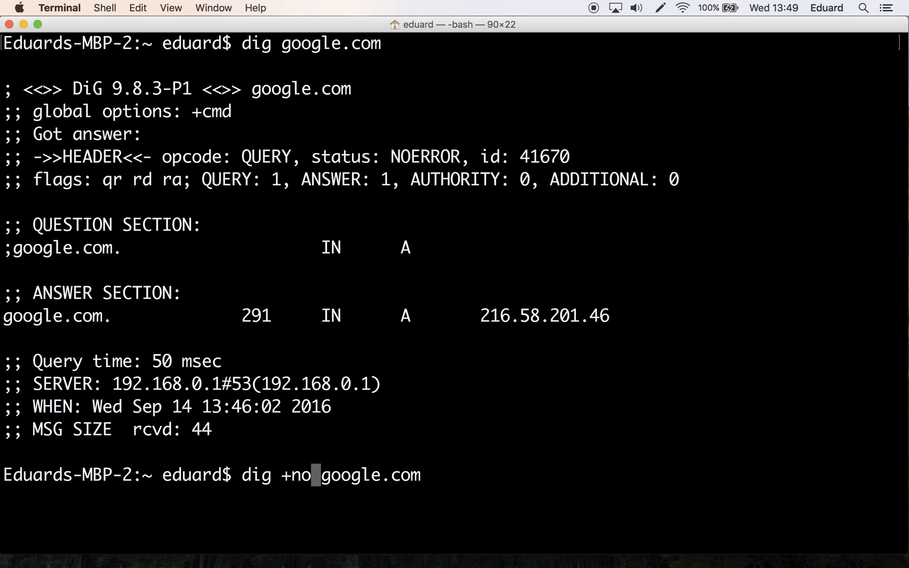
Remove '+no' and rework the pending command into 'dig google.com A'
key(Backspace)
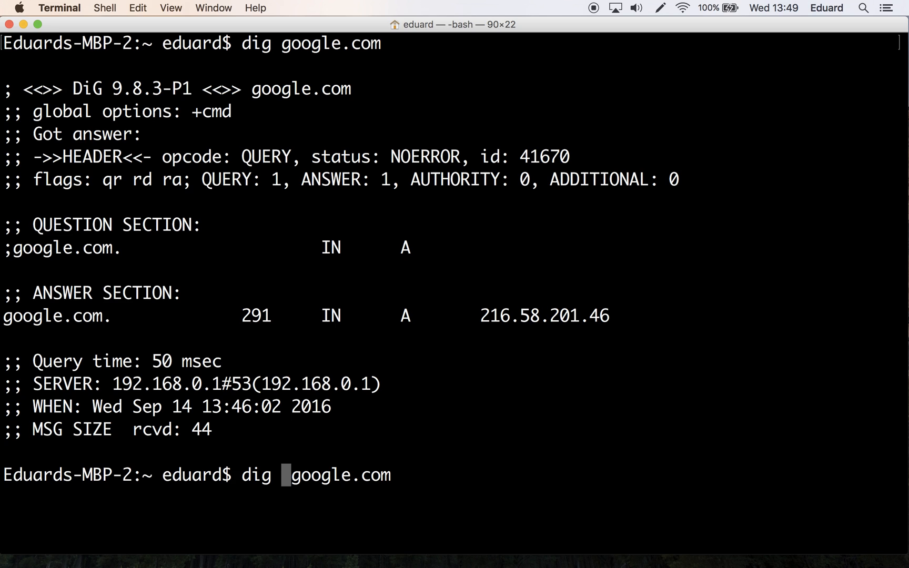
text(A)
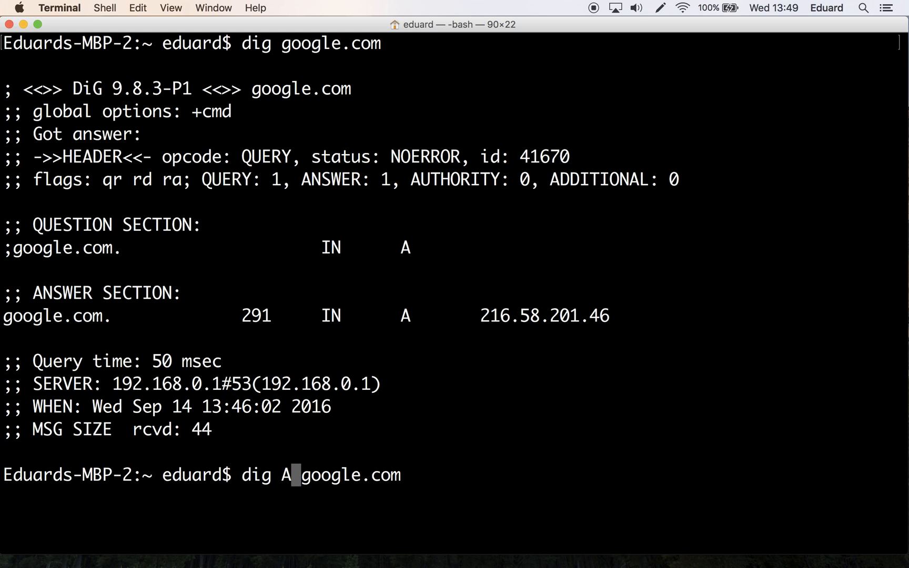
key(backspace)
text( A)
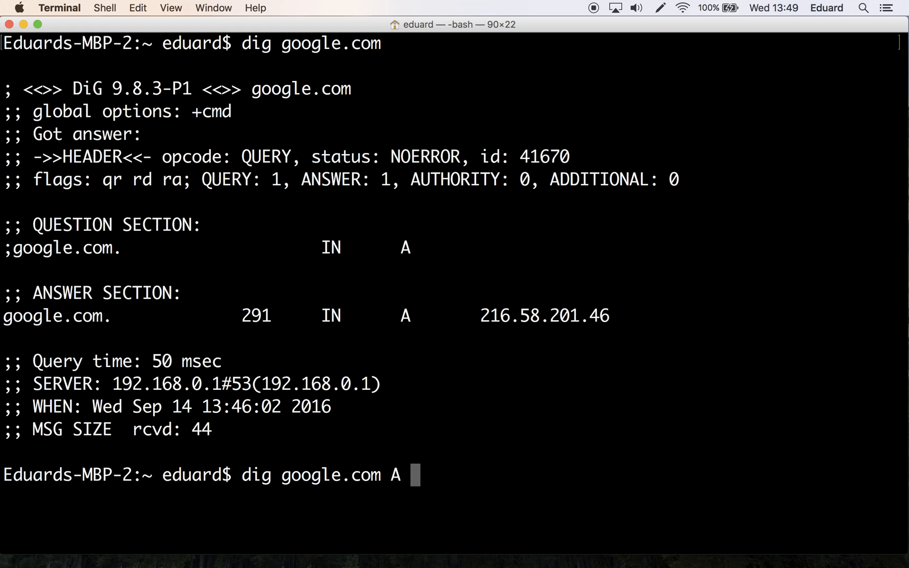
Run 'dig google.com A +noall +answer', printing only google.com A 216.58.201.46
text(+)
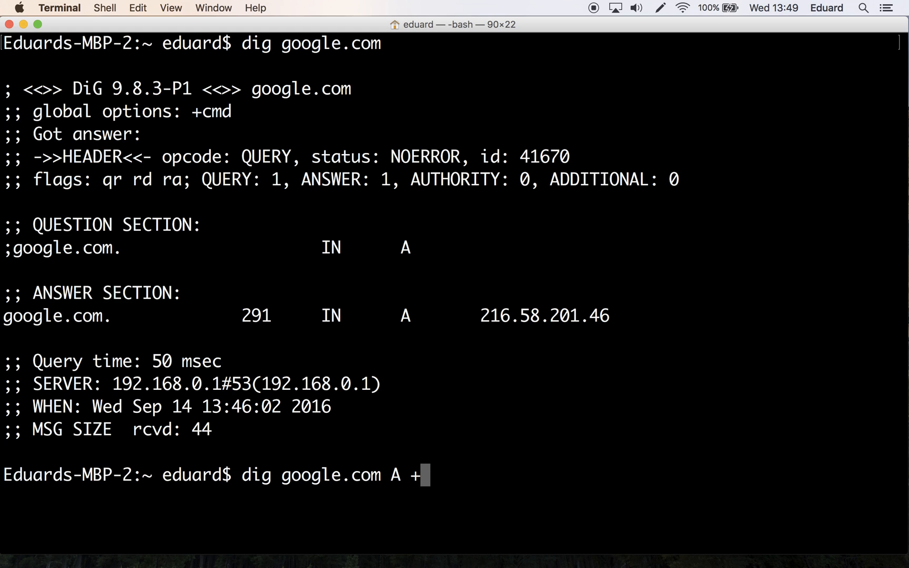
text(noall)
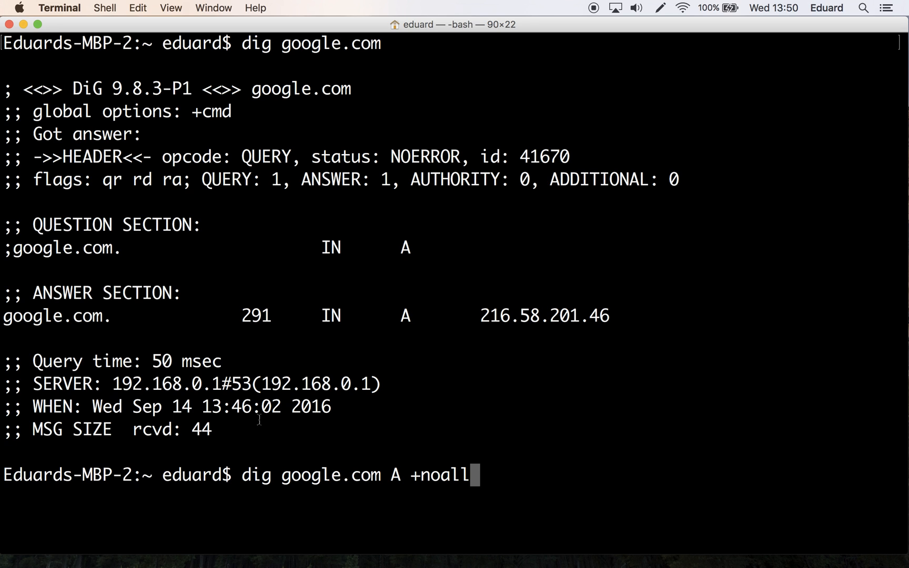
drag(35, 111, 213, 430)
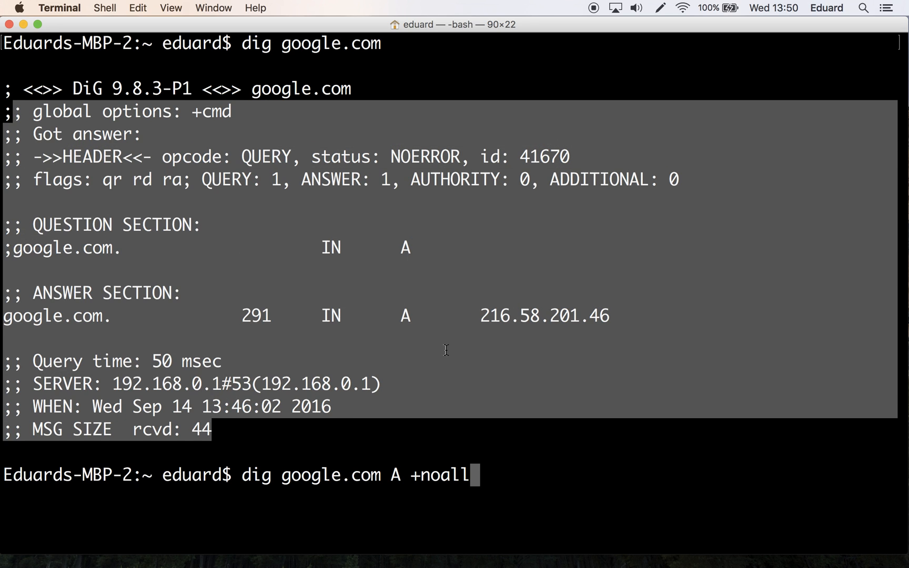
text(+)
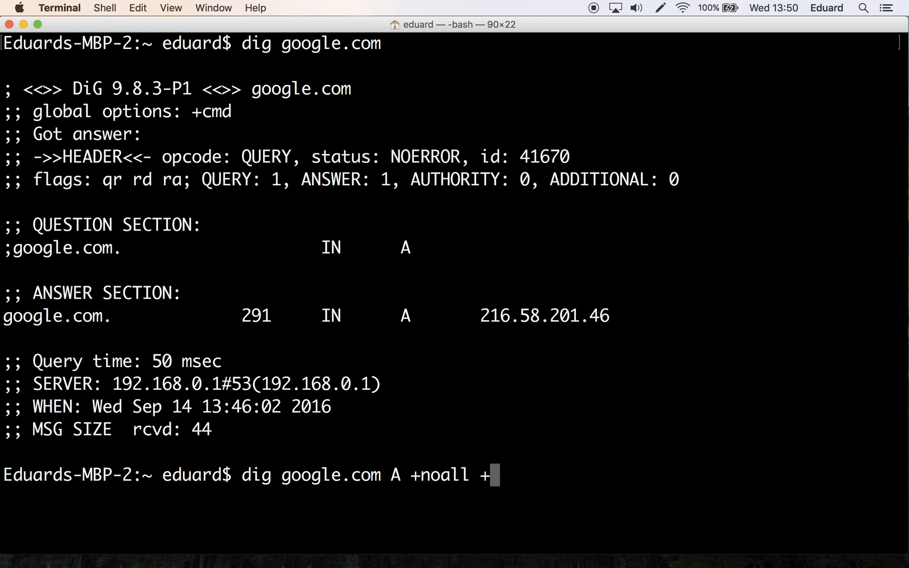
text(answe)
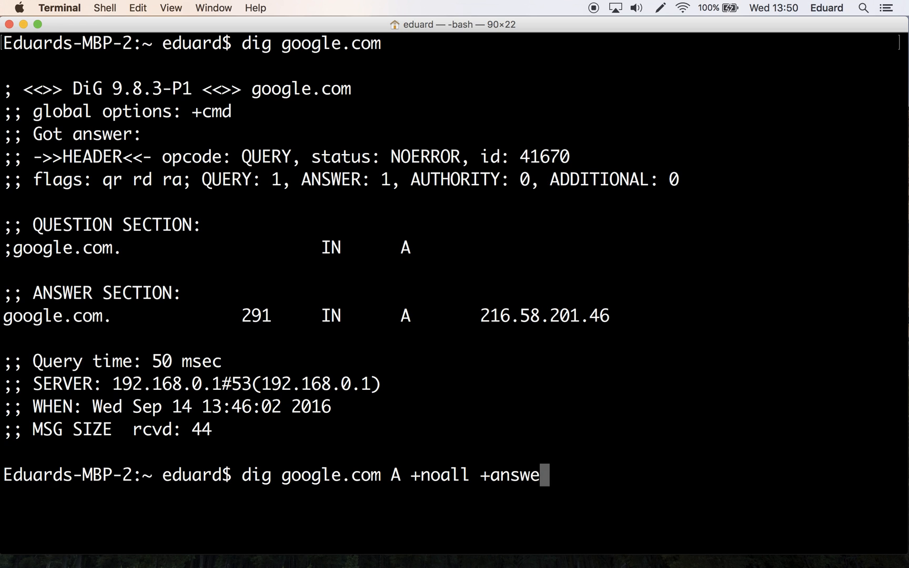
text(r)
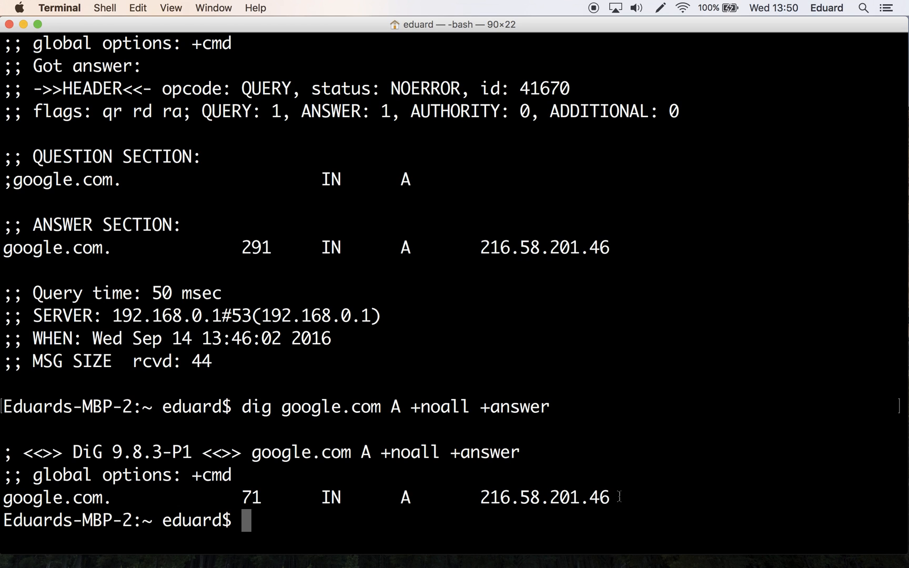
Highlight the answer-only output and recall 'dig google.com A +noall +answer'
drag(0, 453, 608, 498)
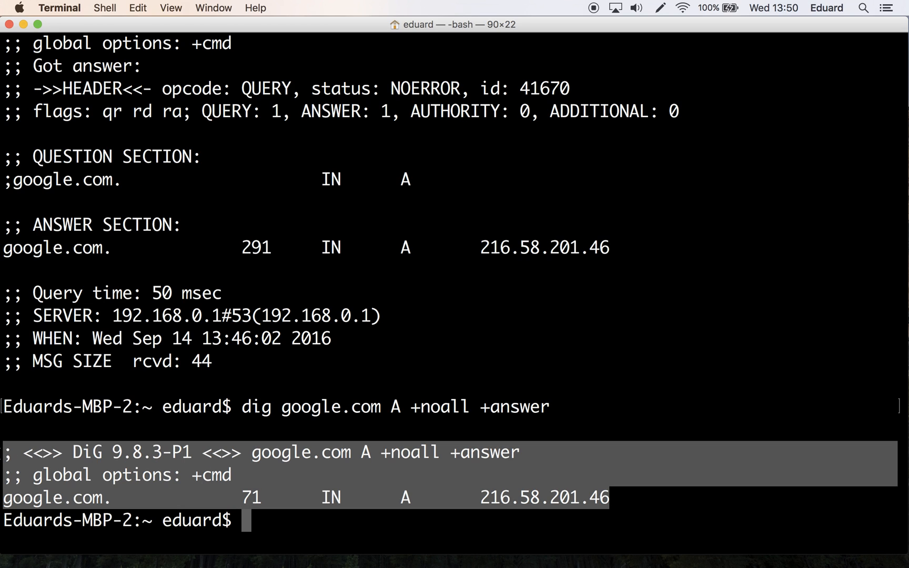
mouse_move(4, 458)
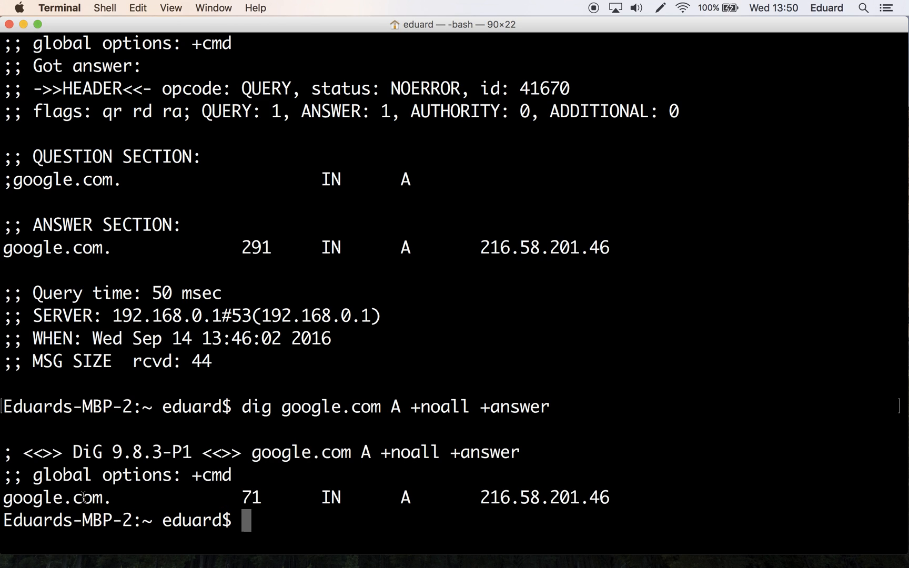
text(dig google.com A +noall +answer)
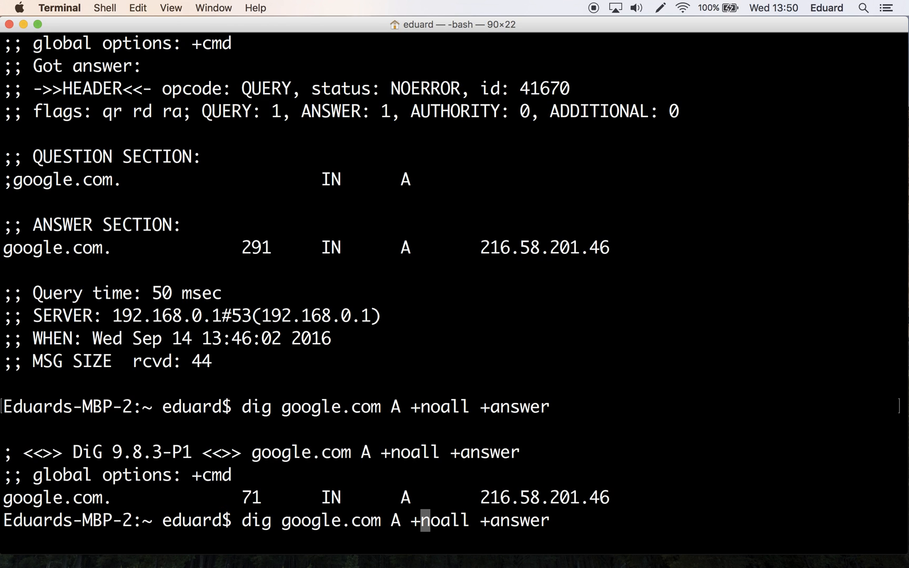
Run 'dig google.com MX +noall +answer' and briefly highlight the five mail servers
text(MX)
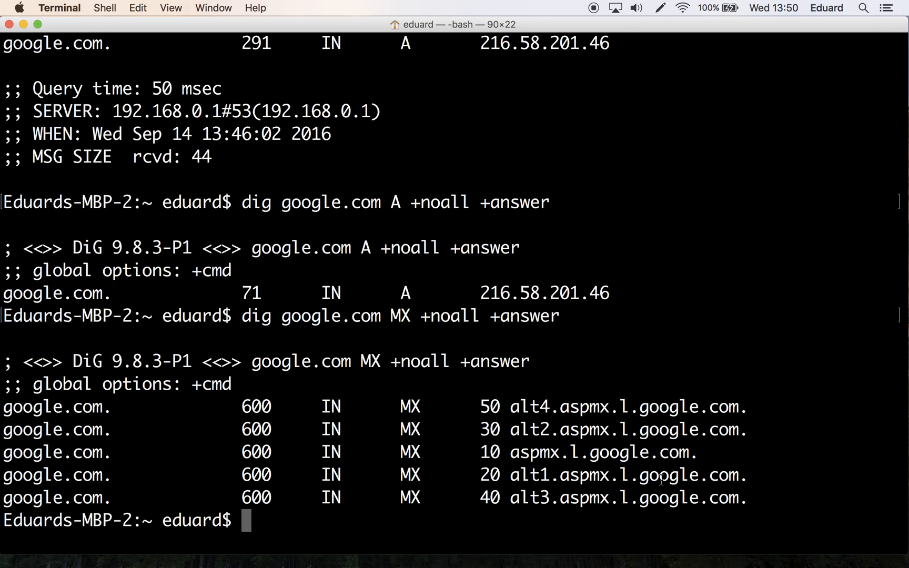
drag(36, 429, 748, 498)
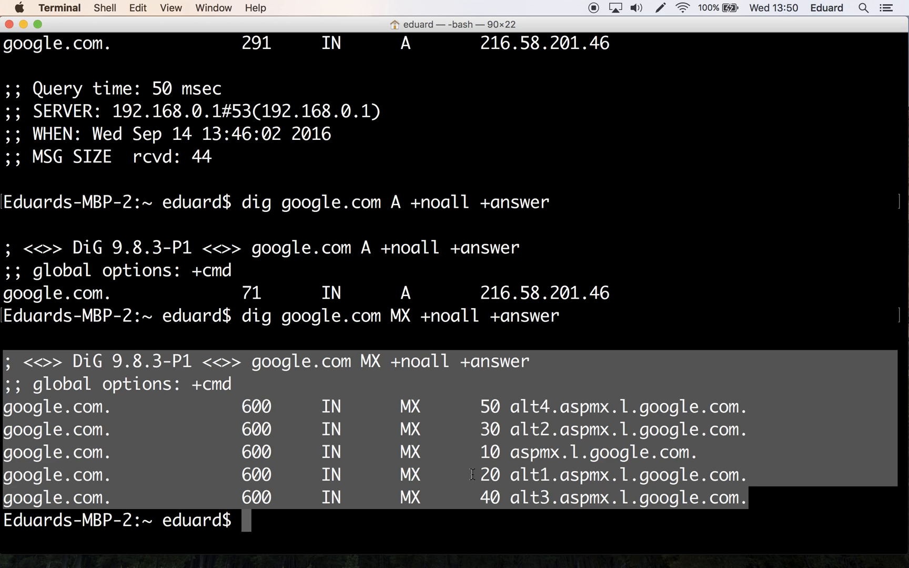
click(492, 528)
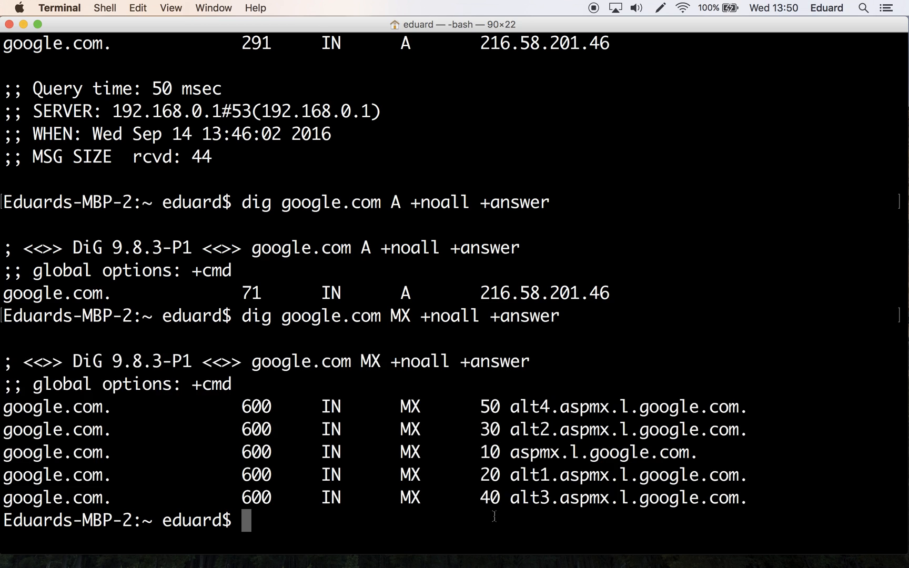
Query NS records to list ns1–ns4, then change the record type to ANY
text(dig google.com MX +noall +answer)
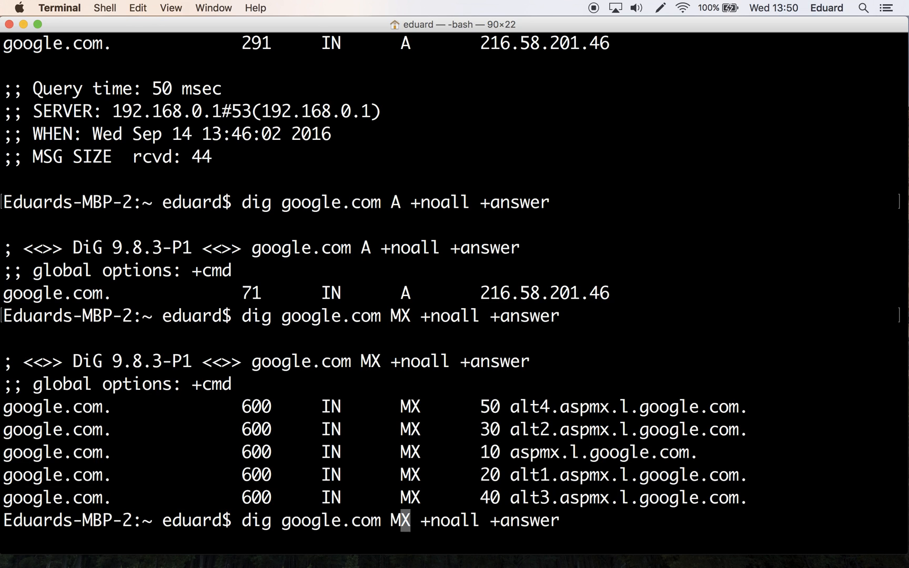
key(Backspace)
text(NS)
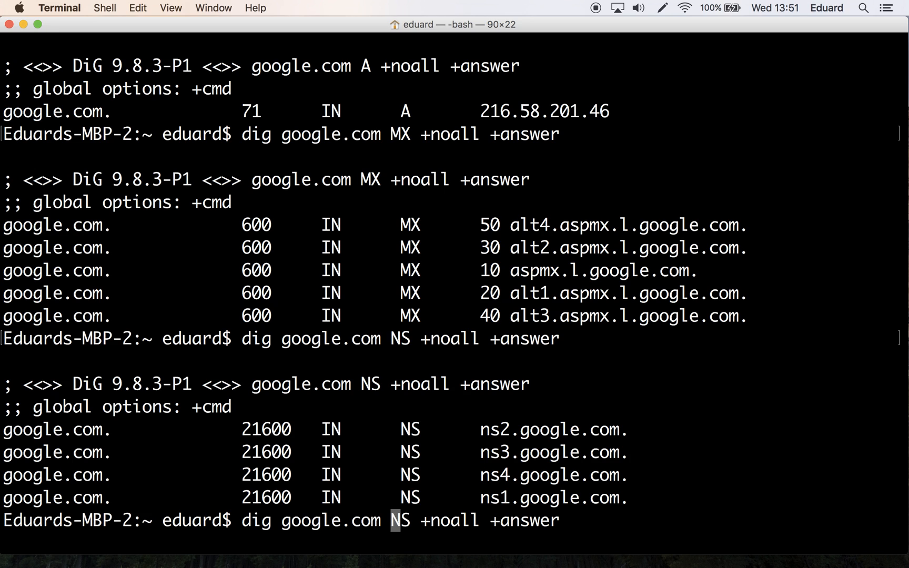
text(ANY)
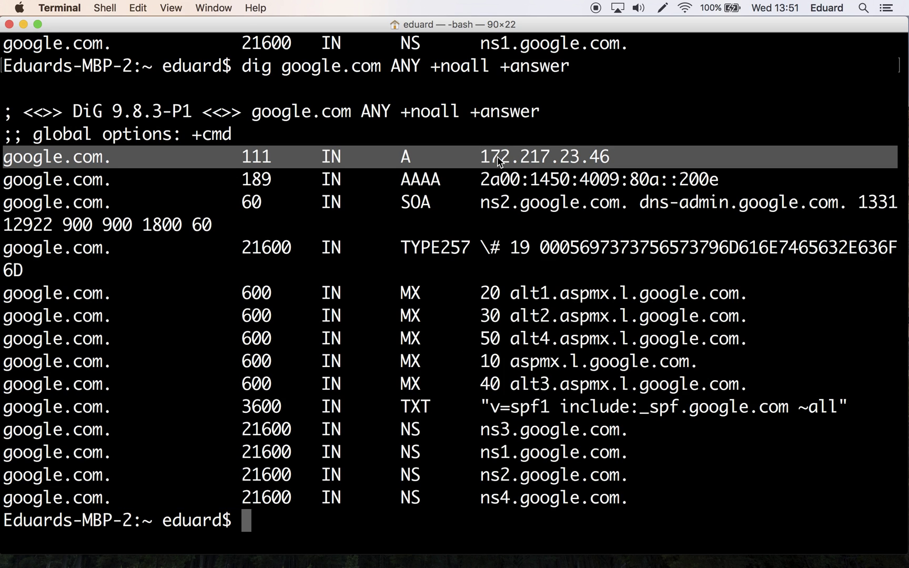
mouse_move(633, 367)
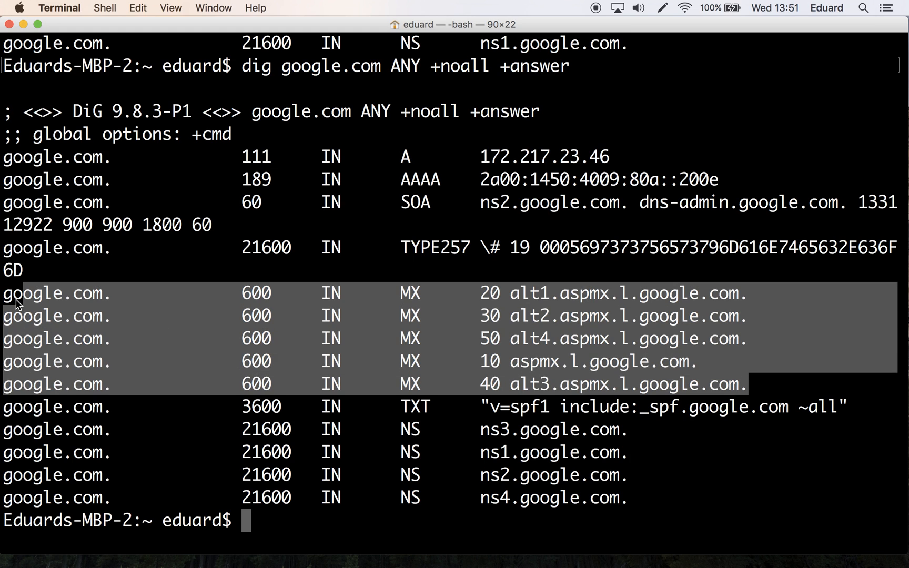
mouse_move(636, 505)
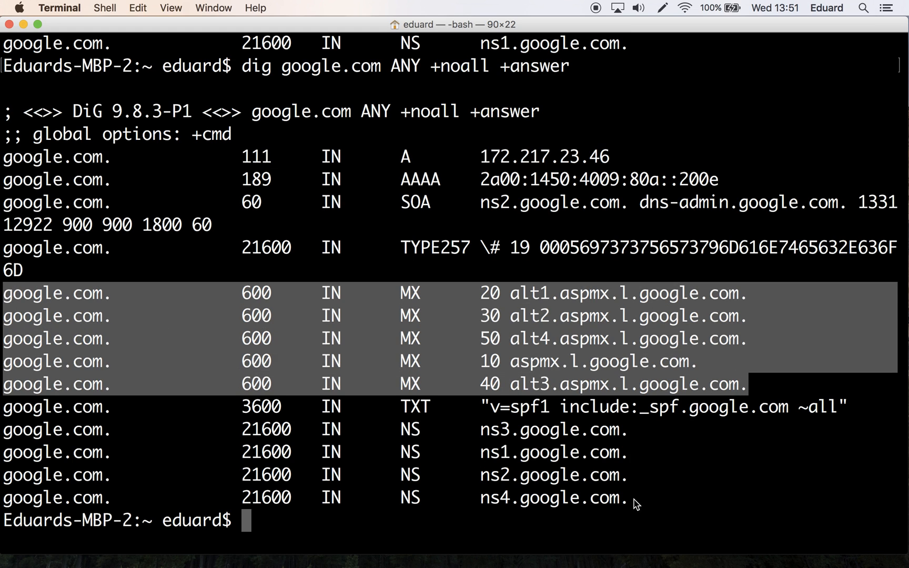
Clear the highlight on the MX rows of the ANY query output
click(405, 477)
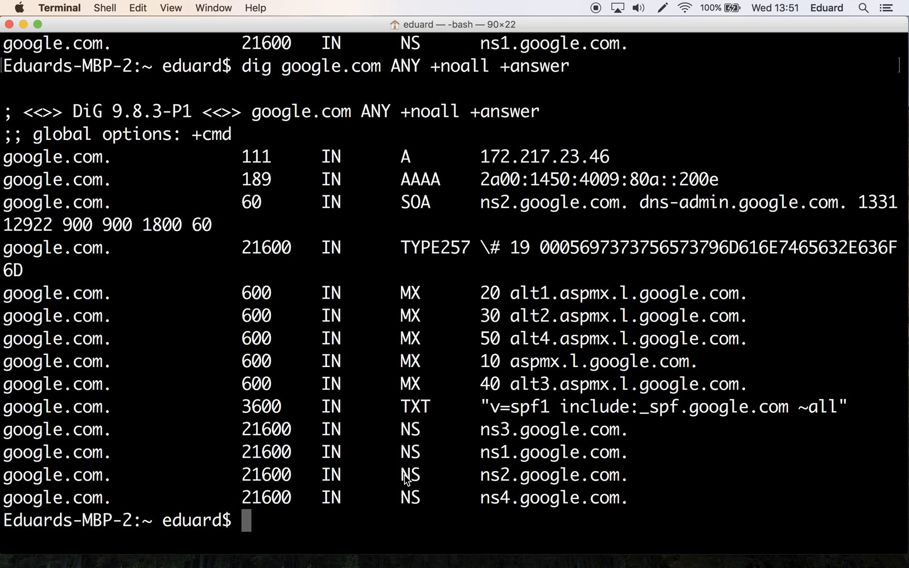